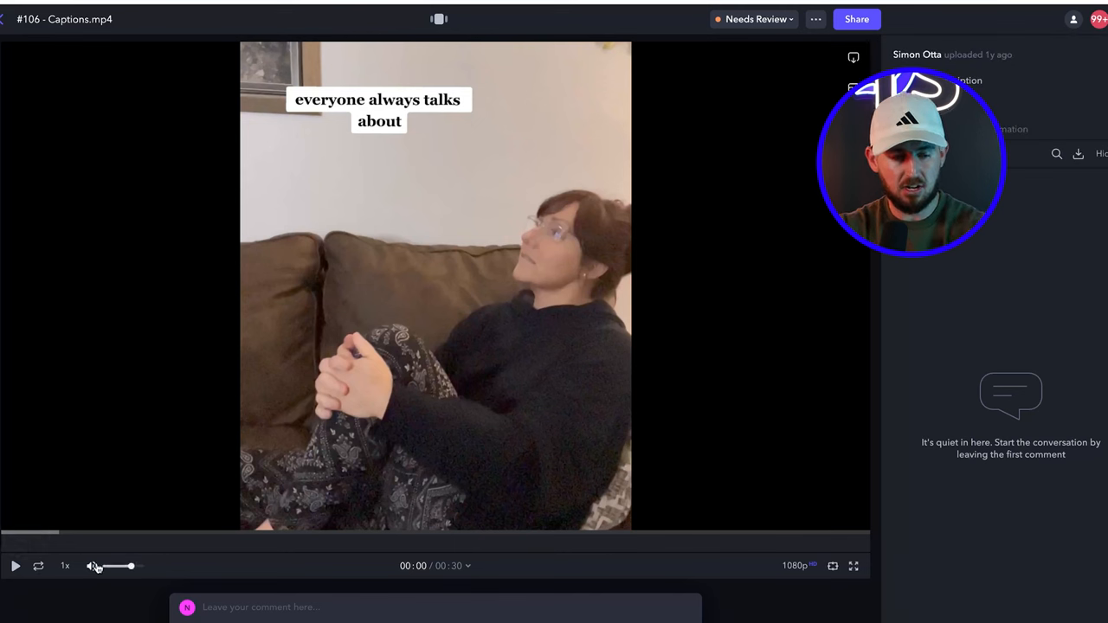
Watch #106 - Captions.mp4 with pauses, then replay it from near the beginning.
{"action": "left_click", "coordinate": [15, 565]}
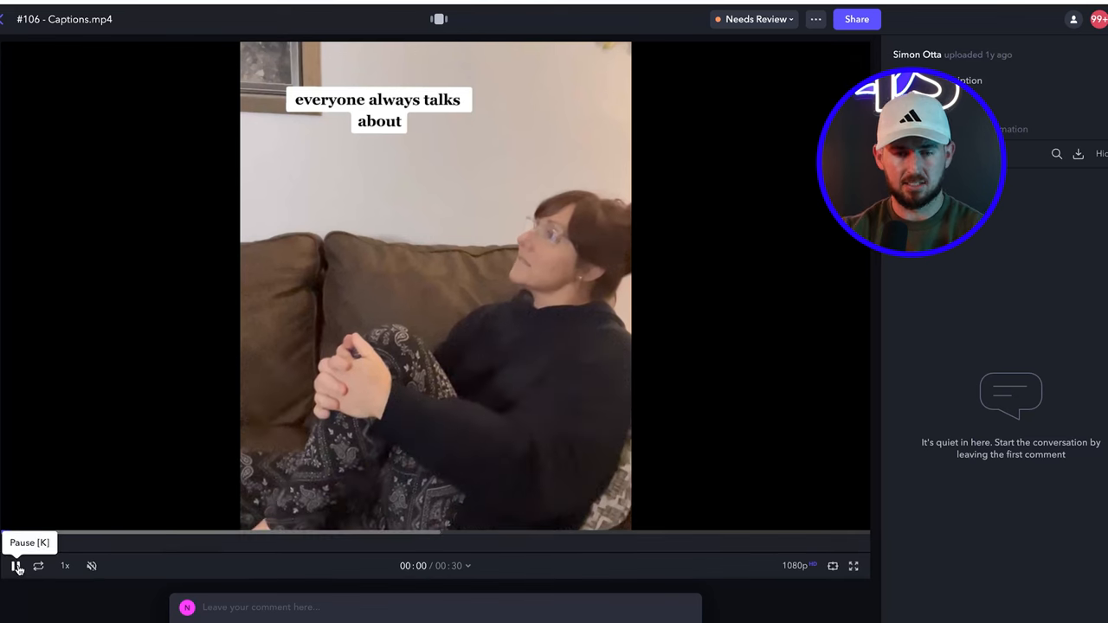
{"action": "left_click", "coordinate": [15, 565]}
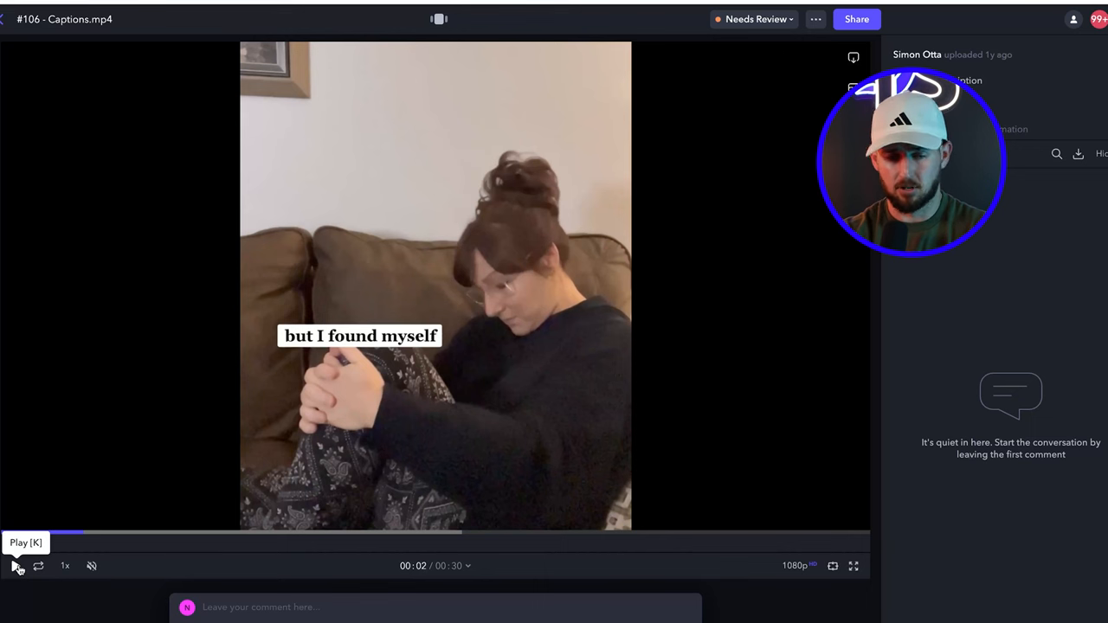
{"action": "left_click", "coordinate": [16, 566]}
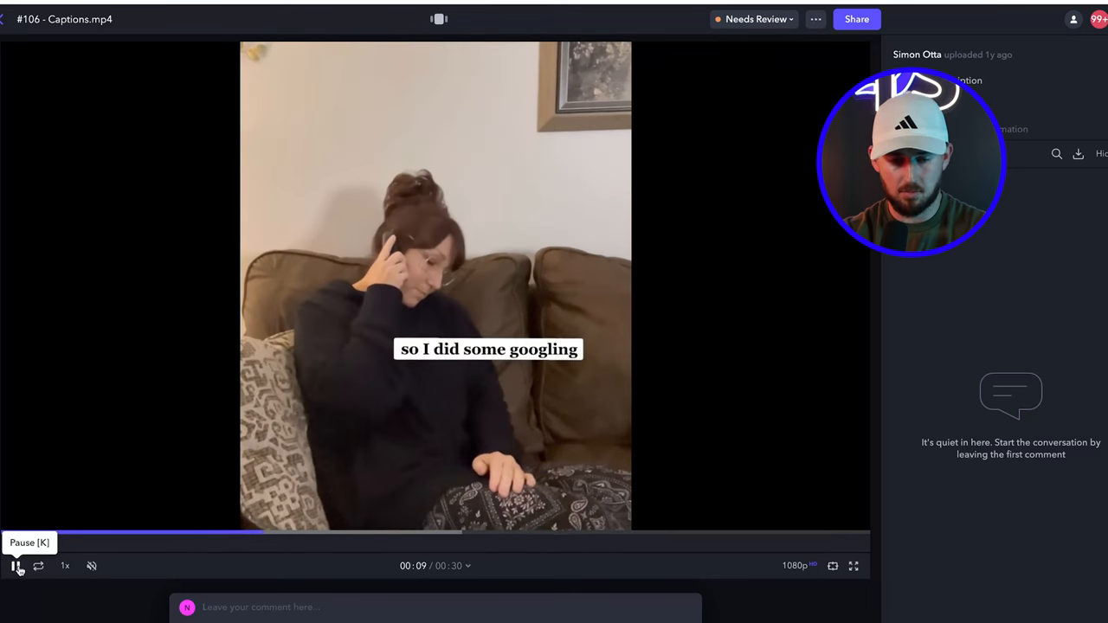
{"action": "left_click", "coordinate": [16, 565]}
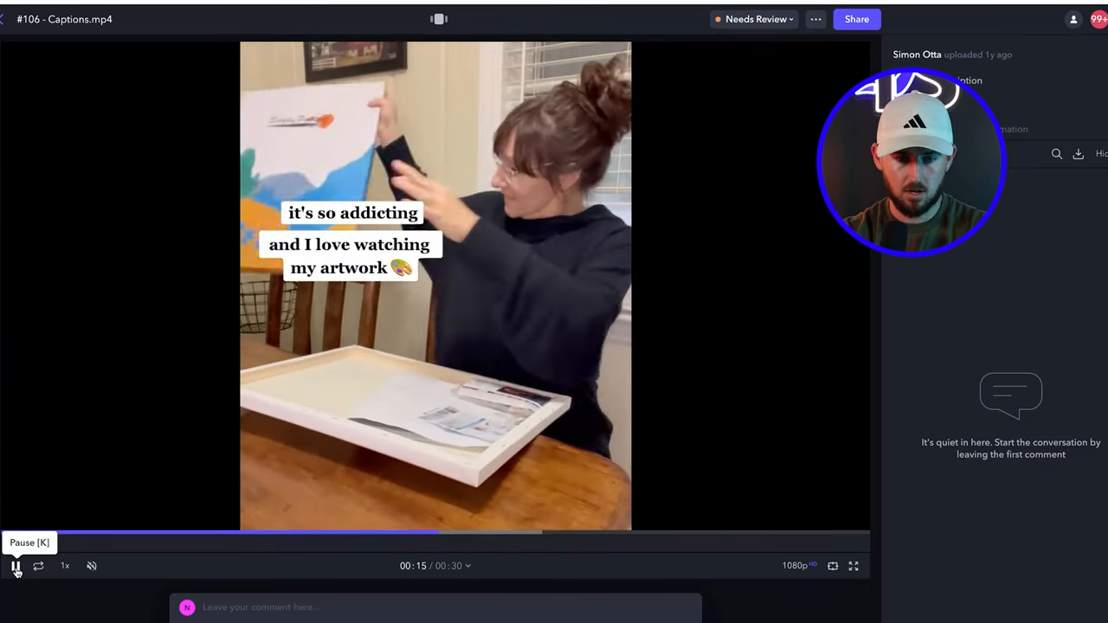
{"action": "left_click", "coordinate": [632, 532]}
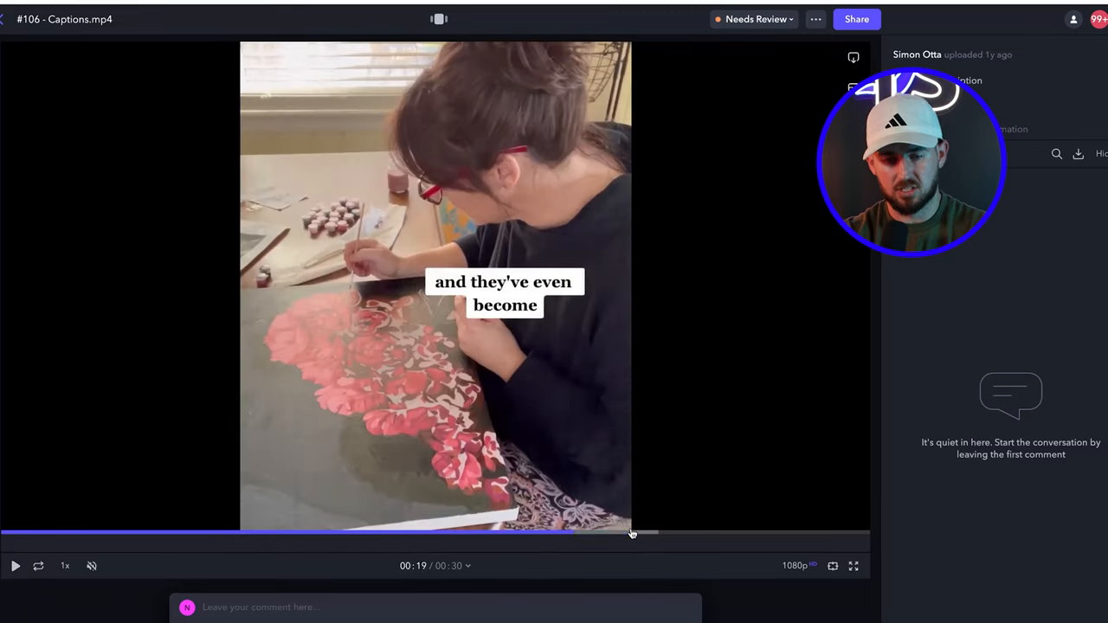
{"action": "left_click", "coordinate": [16, 565]}
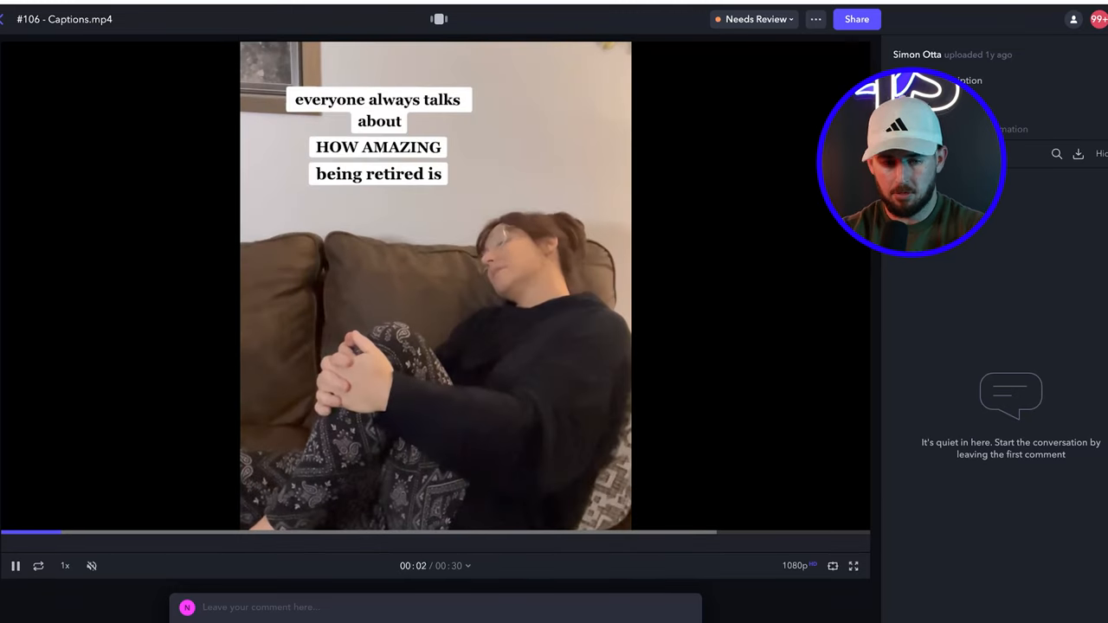
Pause the captioned ad and scrub through its middle, then back to 00:00.
{"action": "left_click", "coordinate": [16, 565]}
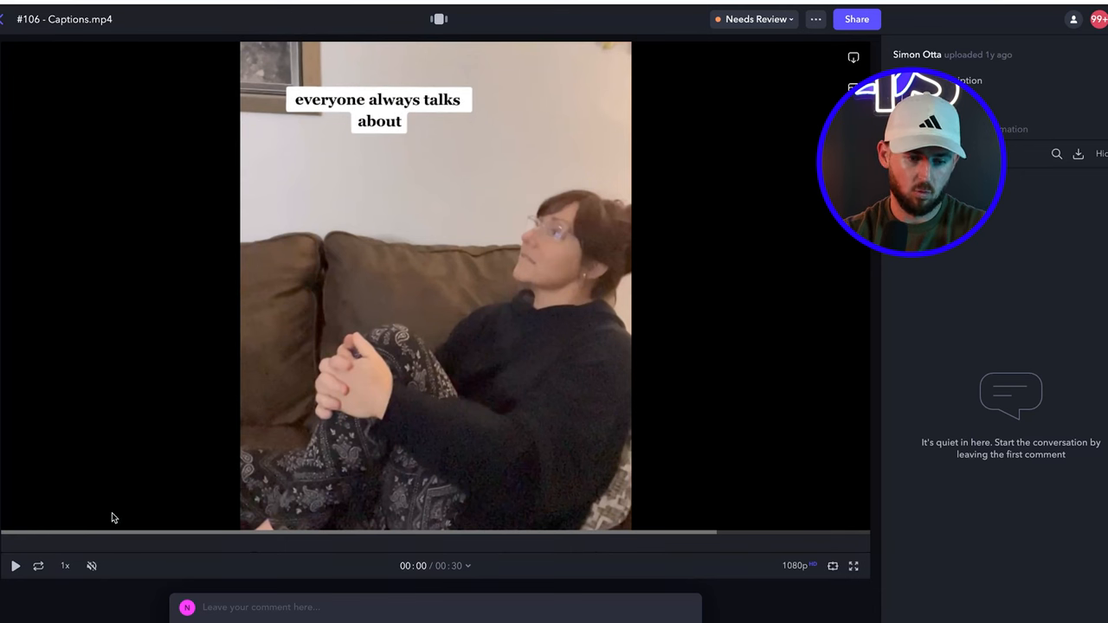
{"action": "left_click", "coordinate": [384, 534]}
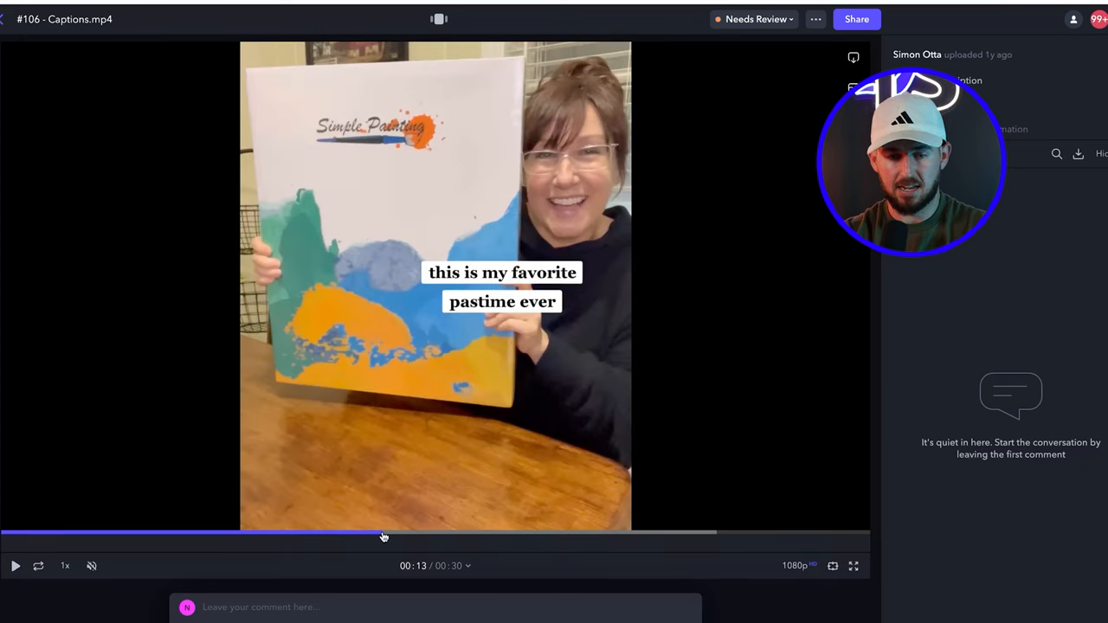
{"action": "left_click_drag", "start_coordinate": [383, 536], "coordinate": [316, 537]}
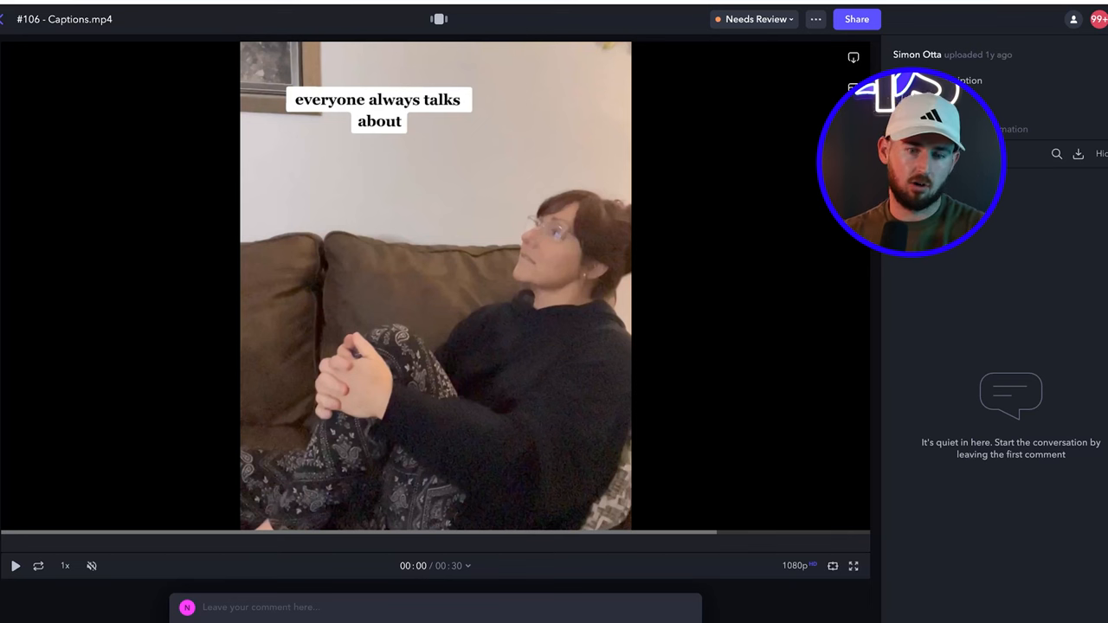
Bring up slide 2, 'DWELL IN THE PAIN', in the Google Slides deck.
{"action": "left_click", "coordinate": [16, 565]}
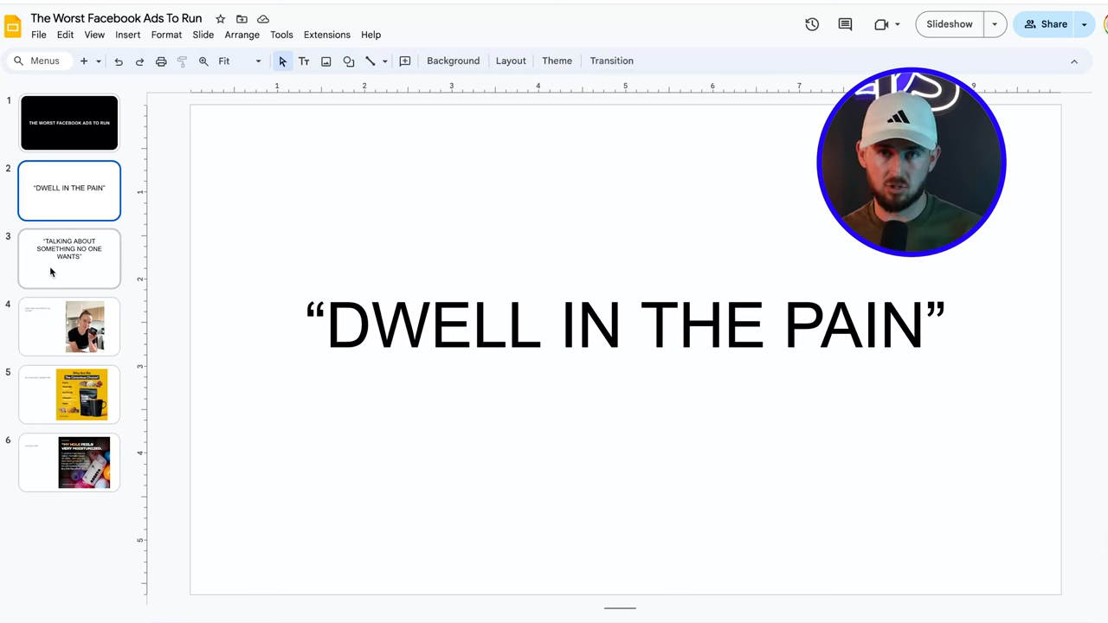
Open the second ad video, #143 - 2.mp4, in Frame.io.
{"action": "left_click", "coordinate": [69, 258]}
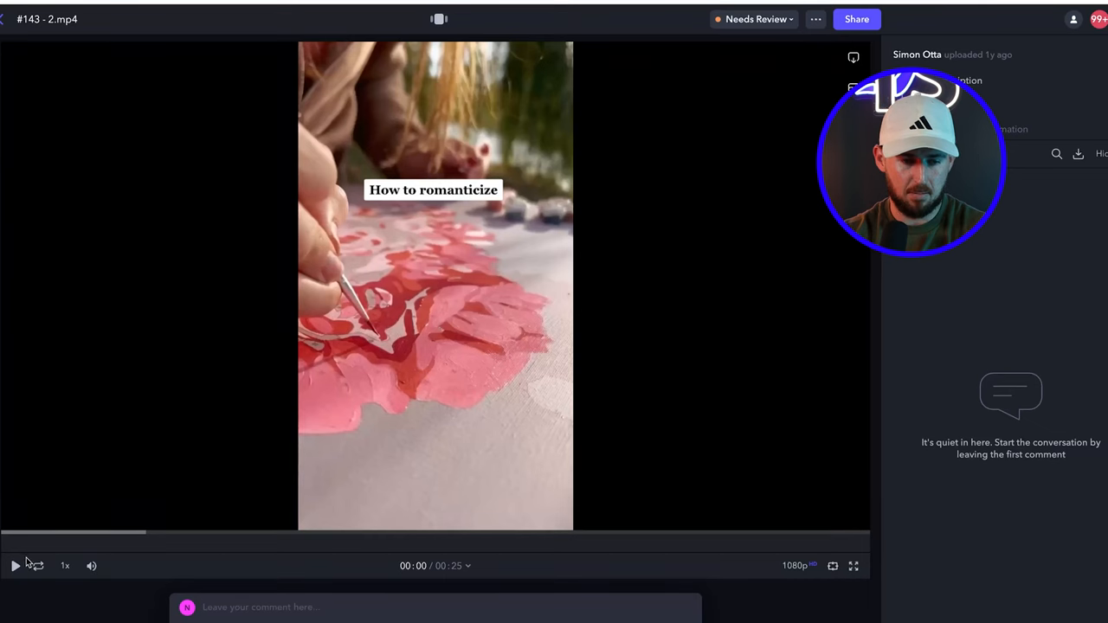
Play the 'How to romanticize your life' ad, #143 - 2.mp4.
{"action": "left_click", "coordinate": [14, 565]}
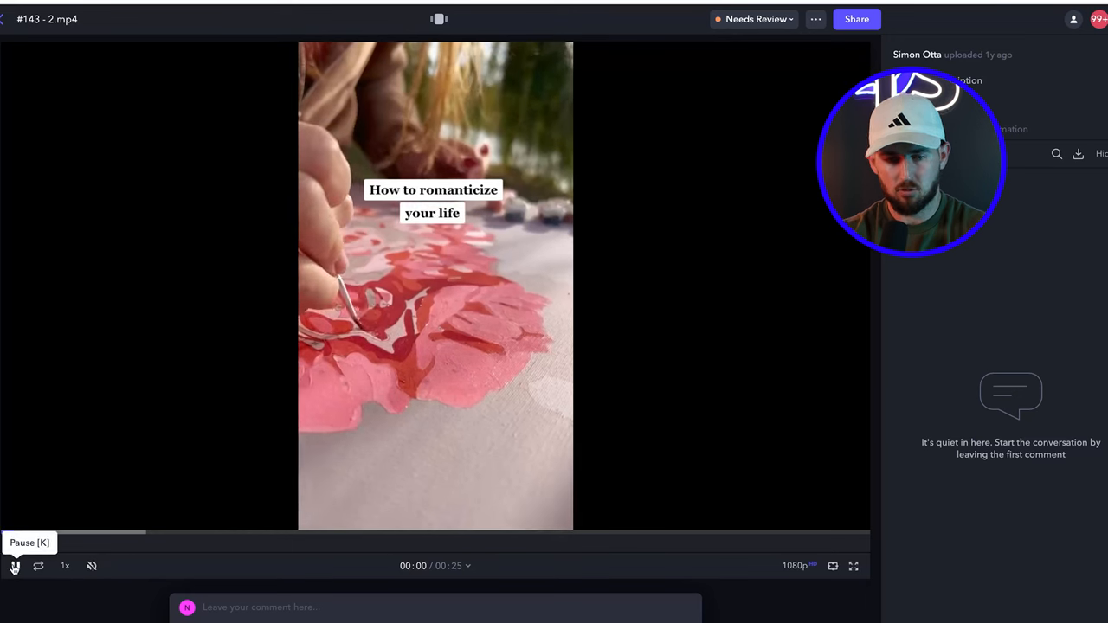
{"action": "left_click", "coordinate": [15, 565]}
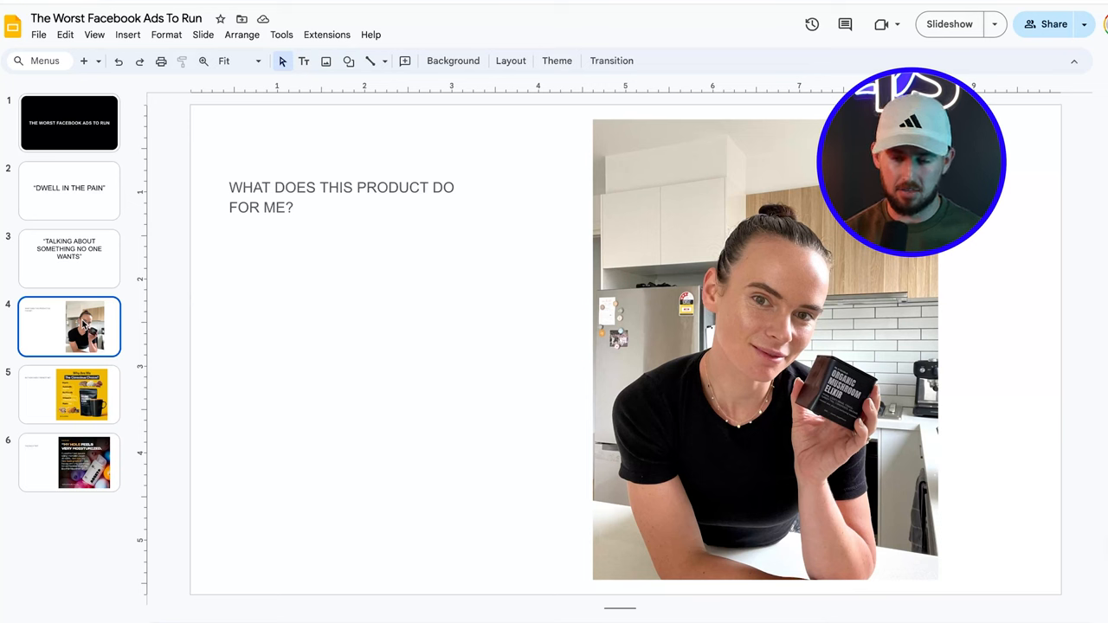
Go to slide 5, 'BUT HOW DOES IT BENEFIT ME?', with the elixir ad.
{"action": "left_click", "coordinate": [69, 394]}
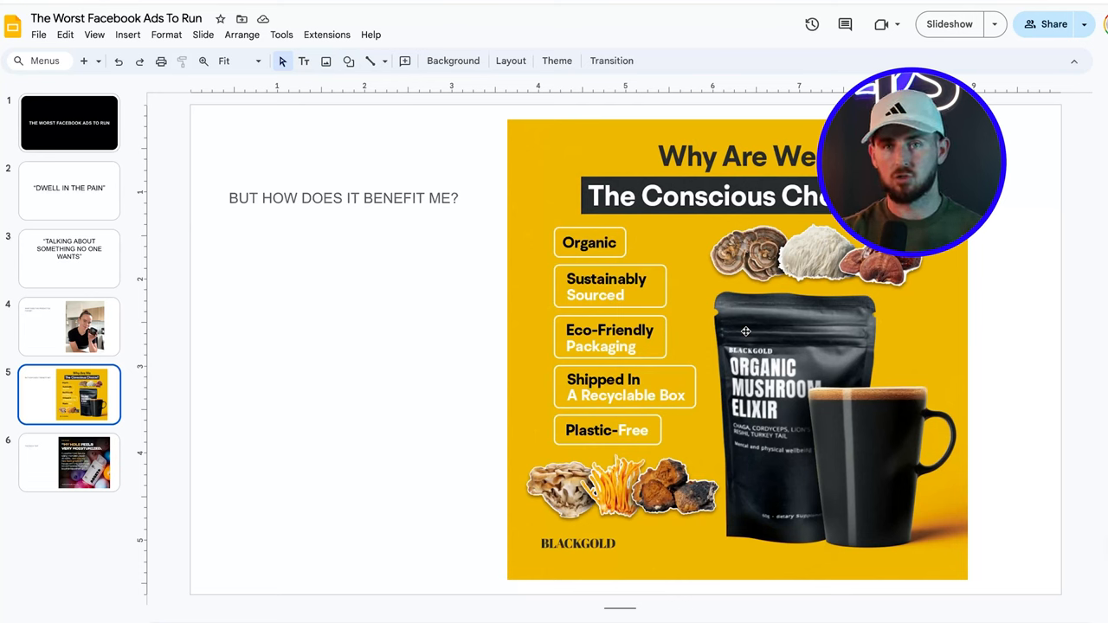
Go to slide 6, 'TOO MUCH TEXT', showing the serum ad.
{"action": "left_click", "coordinate": [69, 462]}
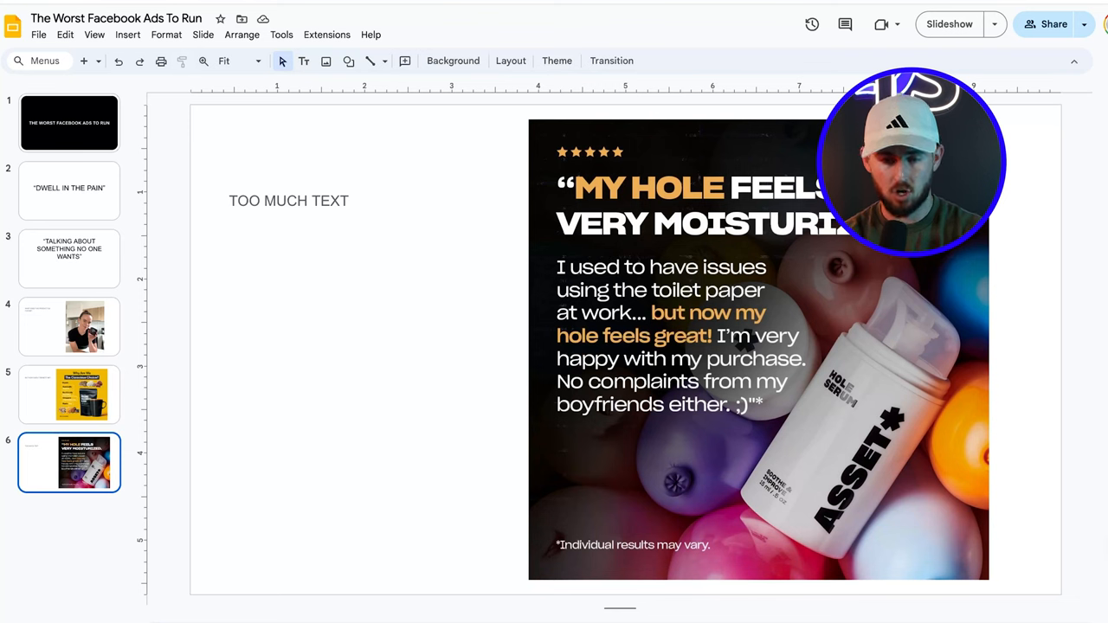
{"action": "mouse_move", "coordinate": [588, 355]}
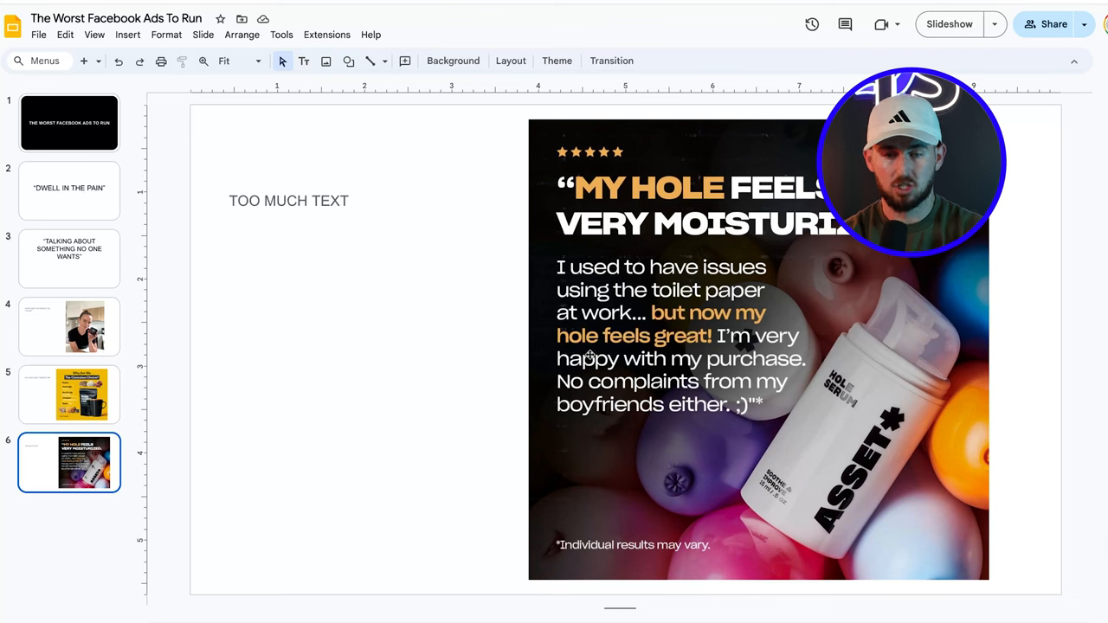